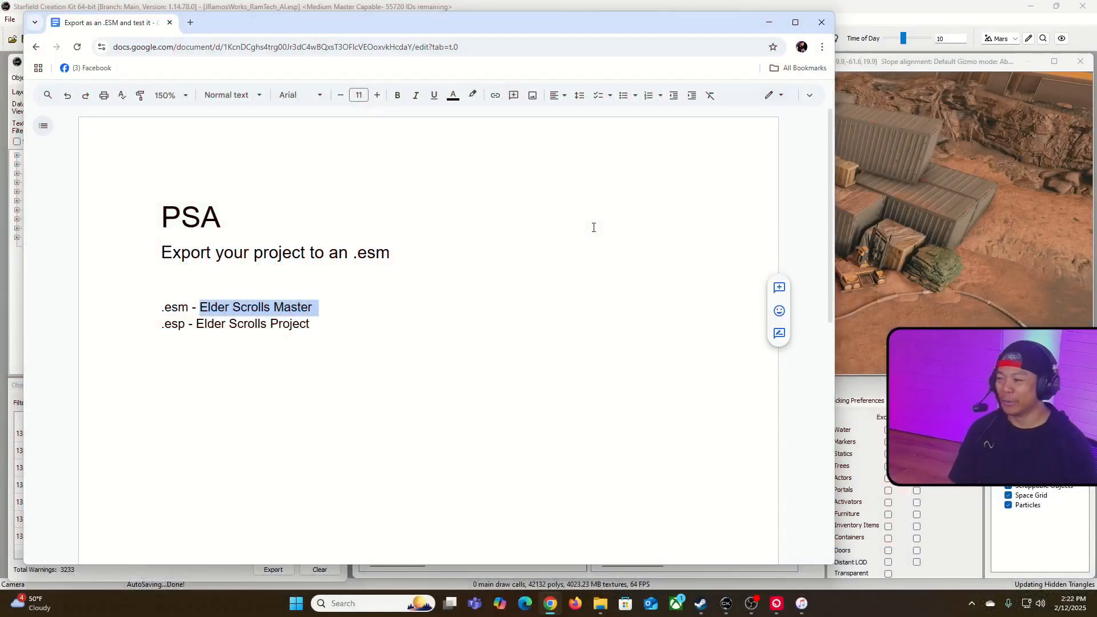
# Review the .esm Master and .esp Project notes, then hide the notes to reach the File menu.
pyautogui.click(377, 252)
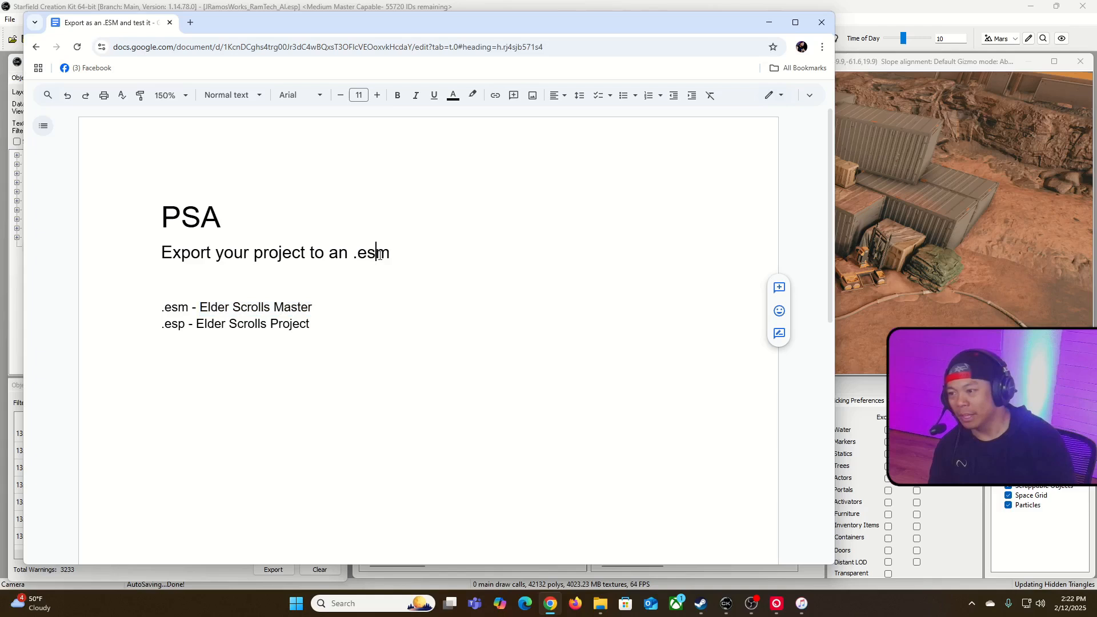
pyautogui.tripleClick(275, 252)
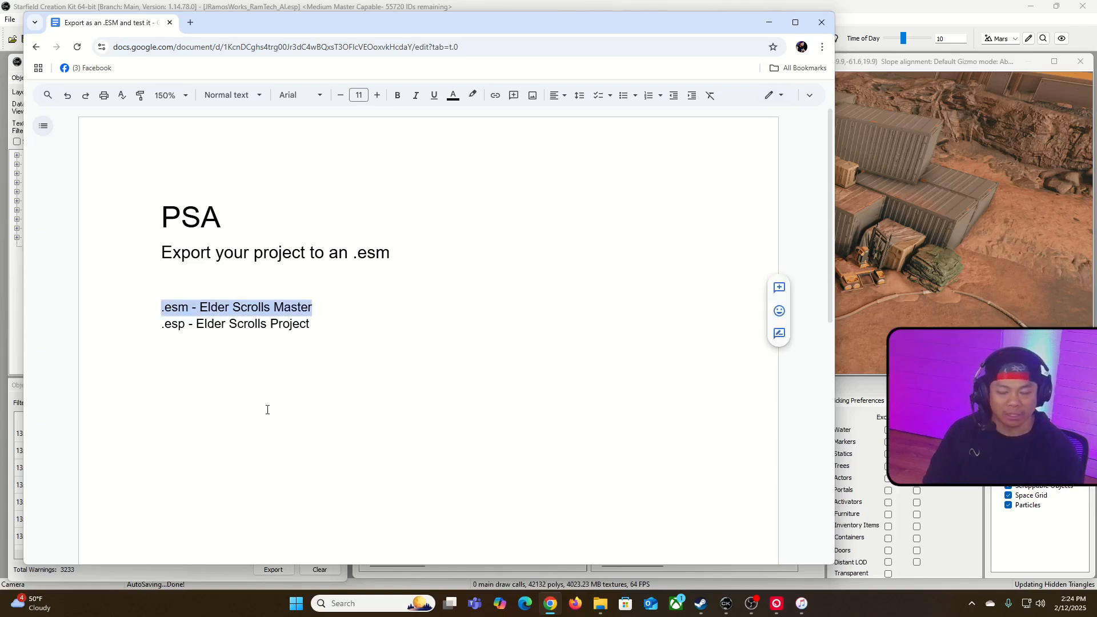
pyautogui.click(324, 306)
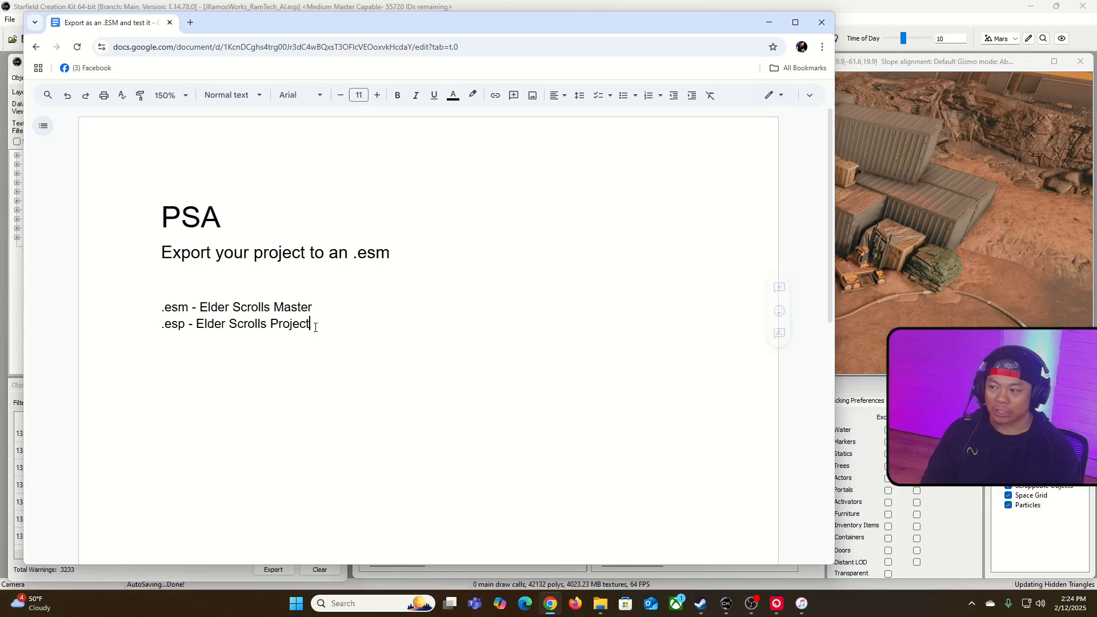
pyautogui.moveTo(197, 324); pyautogui.dragTo(308, 323)
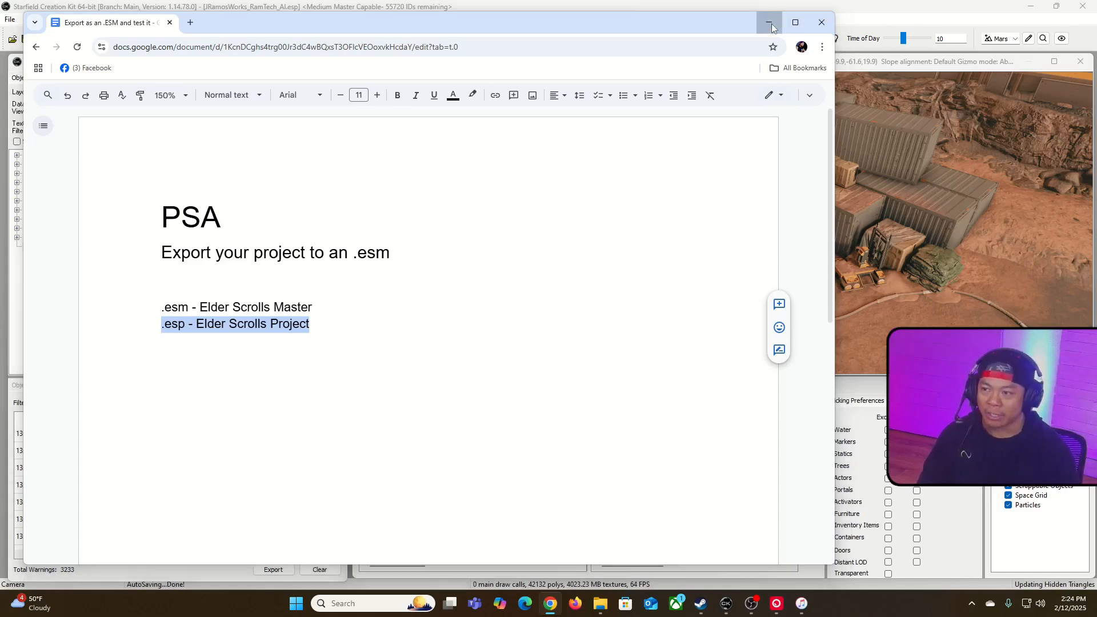
pyautogui.click(768, 22)
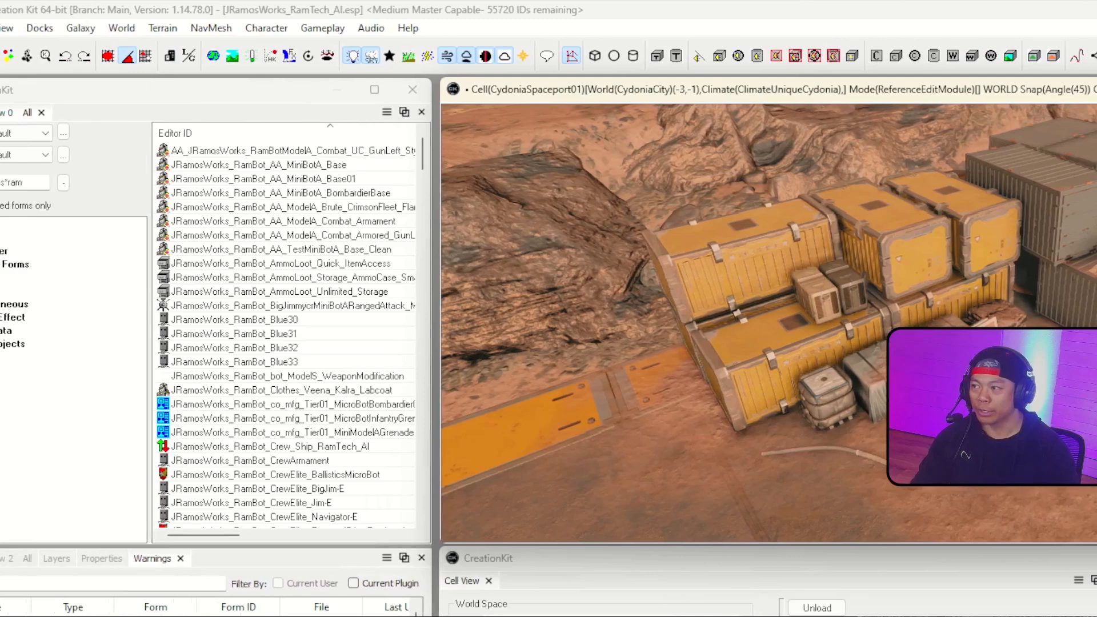
pyautogui.click(7, 28)
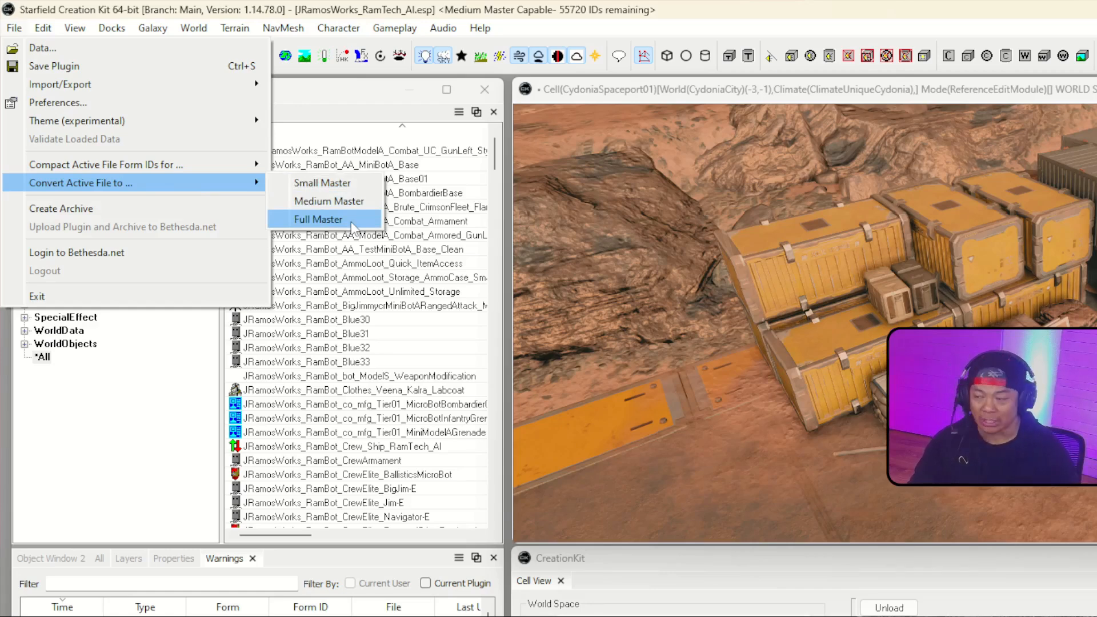
pyautogui.moveTo(322, 183)
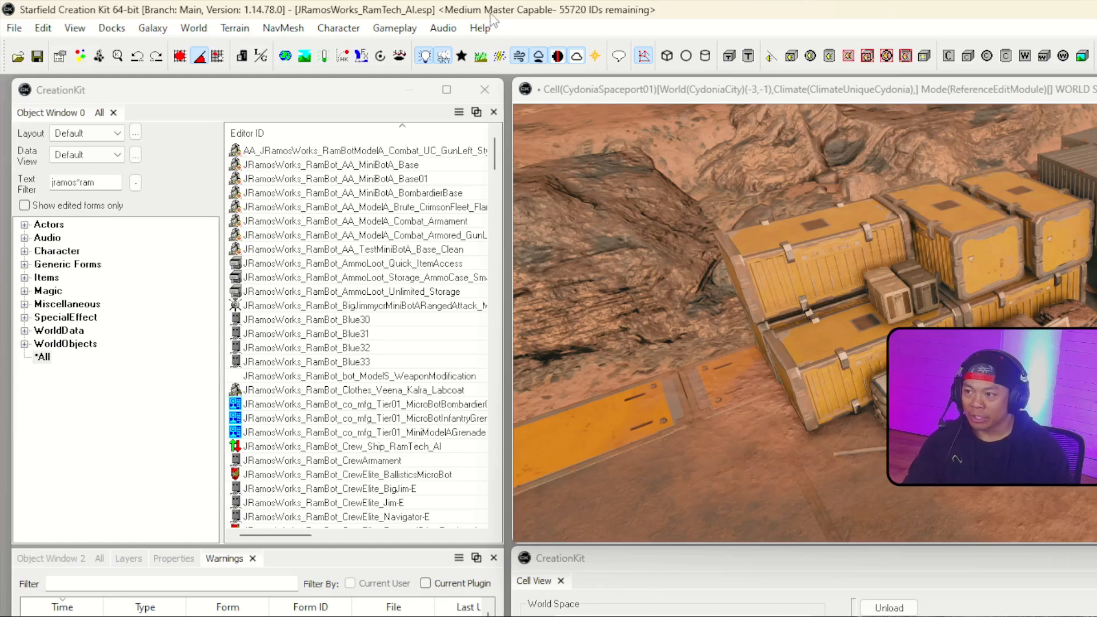
pyautogui.moveTo(521, 17)
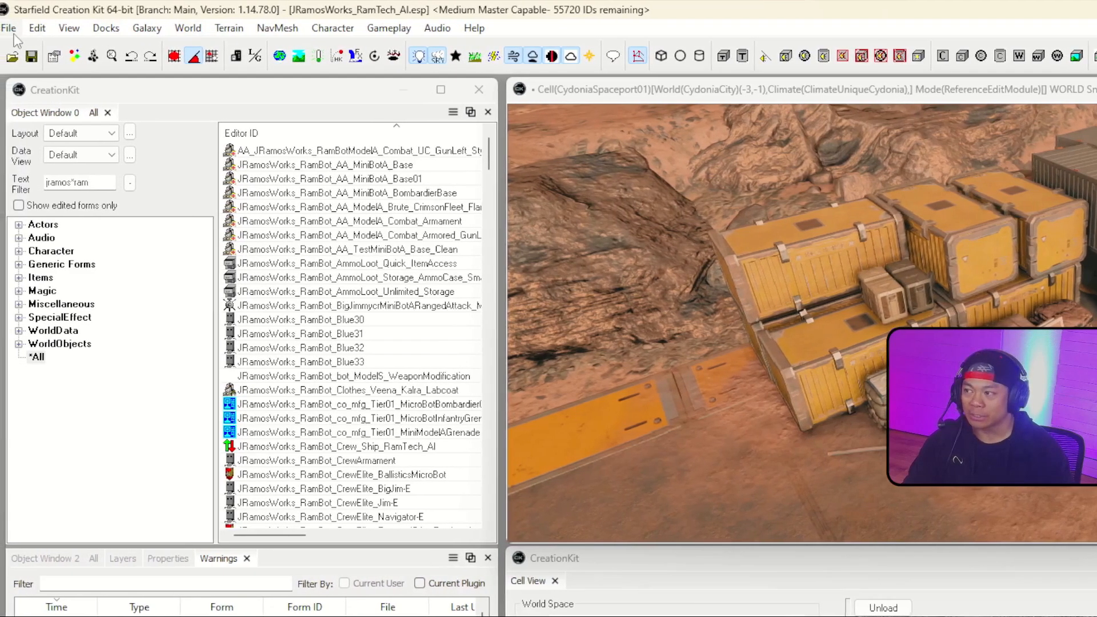
# Open the File menu to reach the Small, Medium and Full Master conversion options.
pyautogui.click(9, 28)
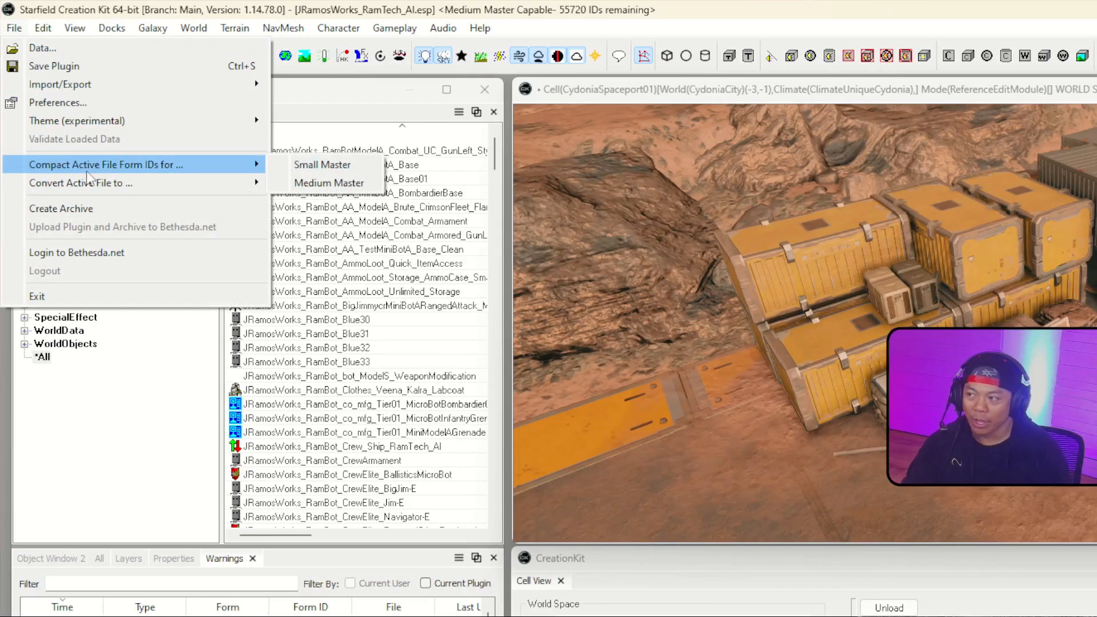
pyautogui.moveTo(145, 173)
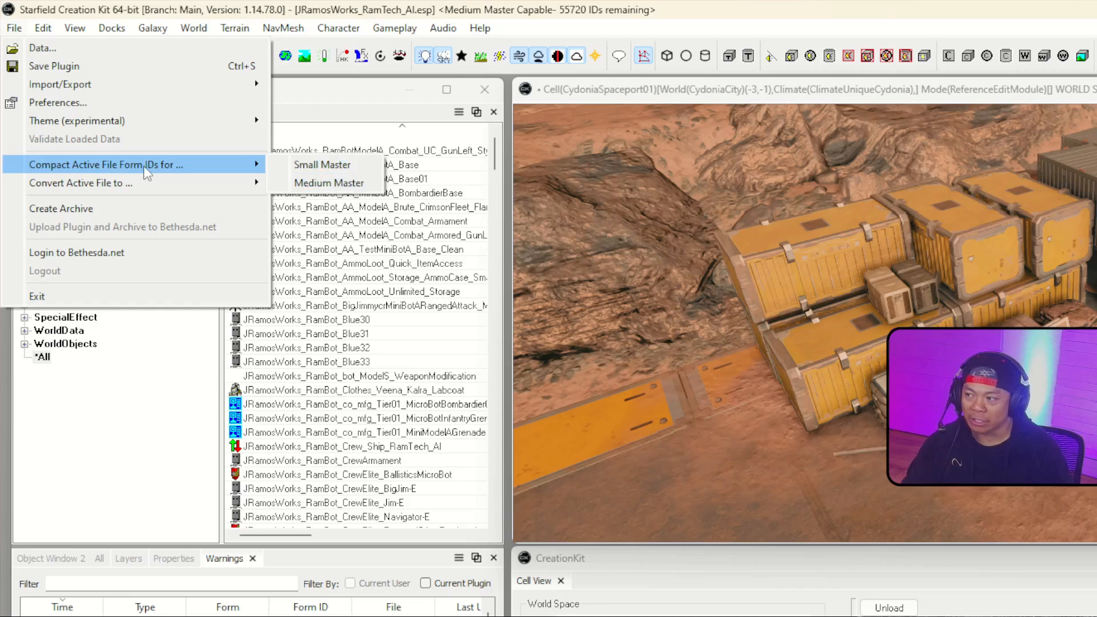
pyautogui.moveTo(328, 183)
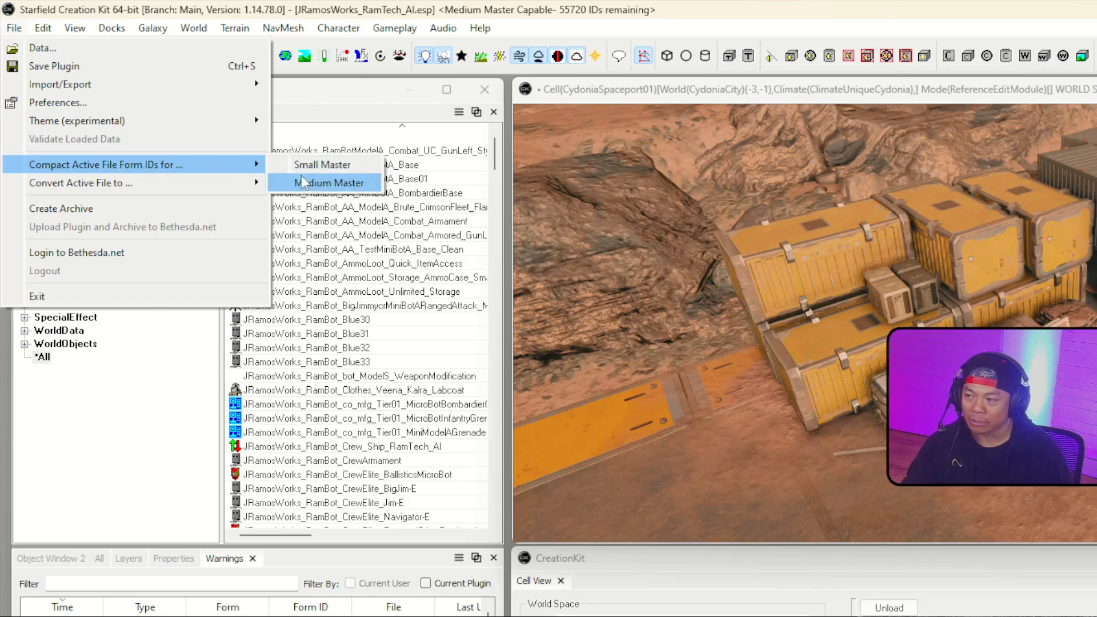
pyautogui.moveTo(105, 183)
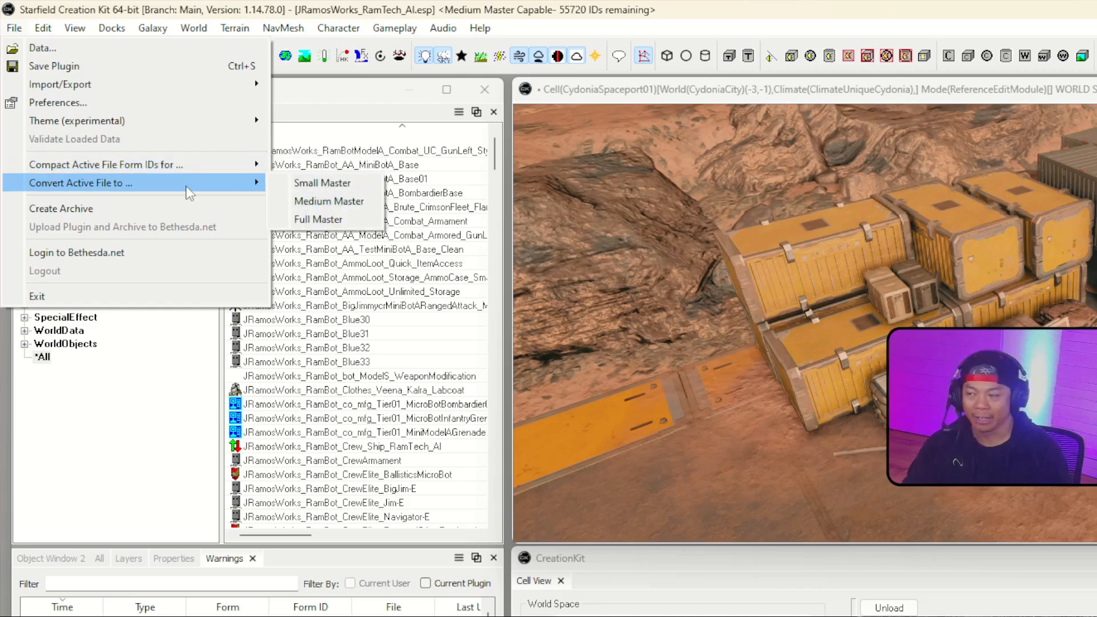
pyautogui.moveTo(203, 192)
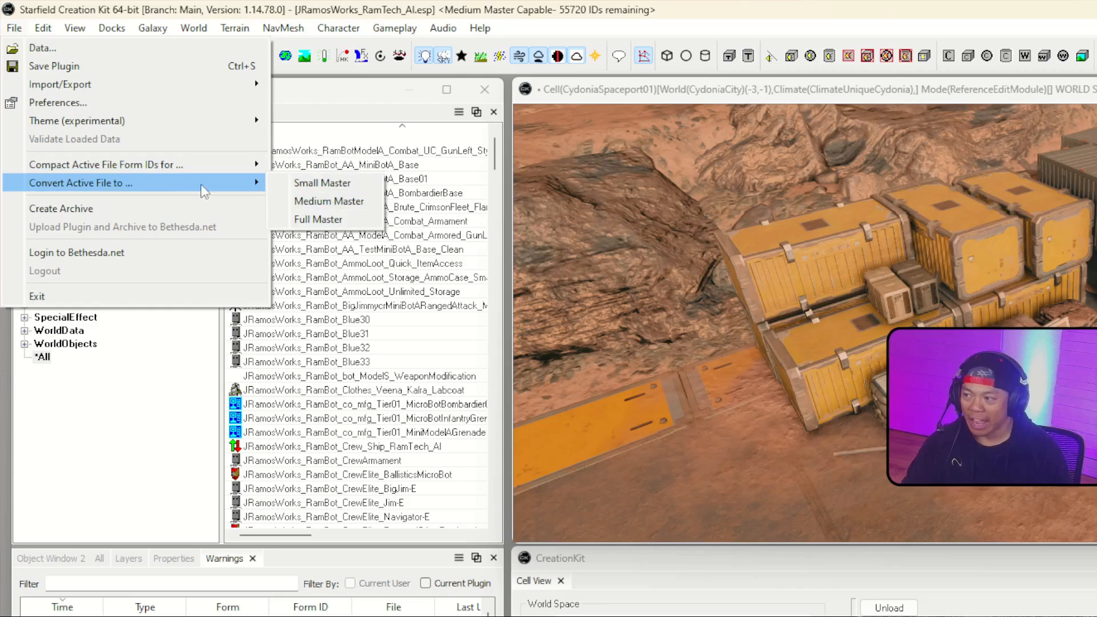
pyautogui.moveTo(318, 219)
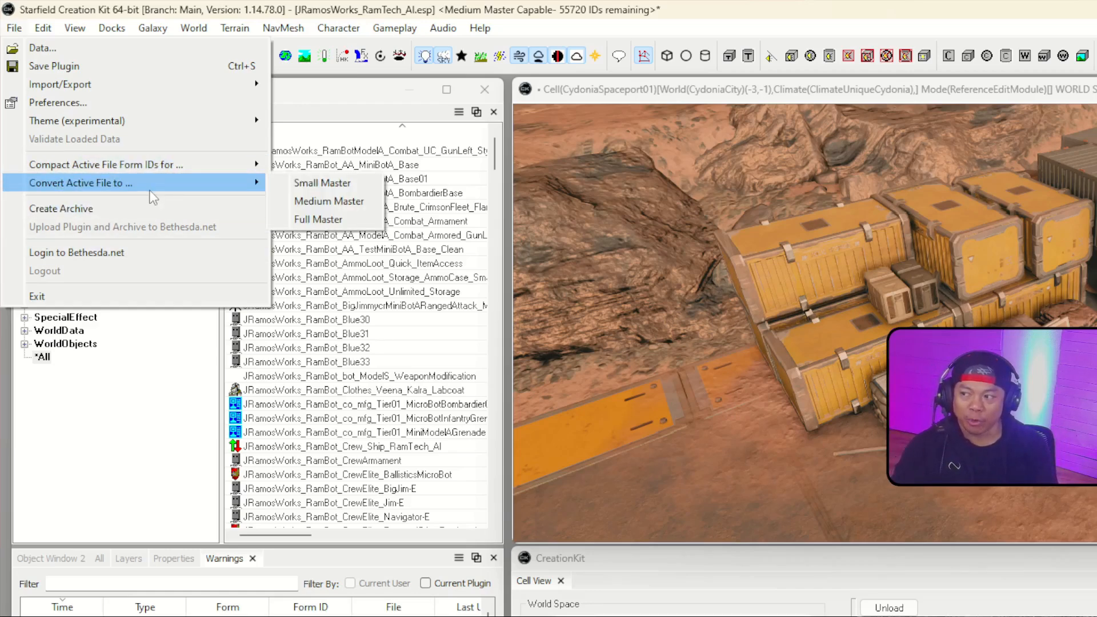
pyautogui.moveTo(322, 182)
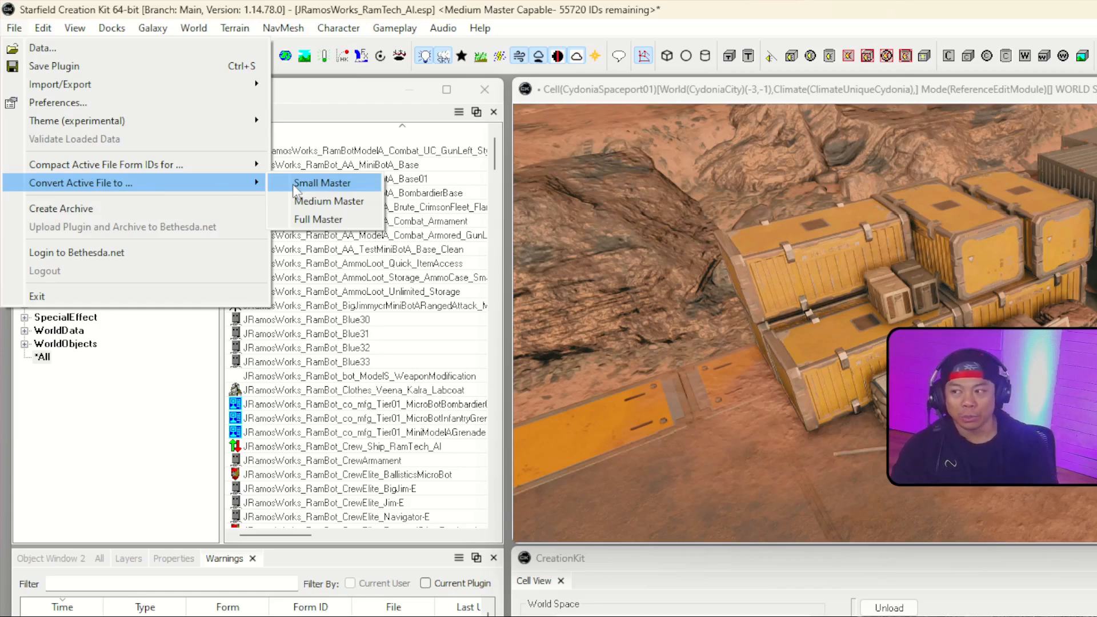
pyautogui.moveTo(329, 203)
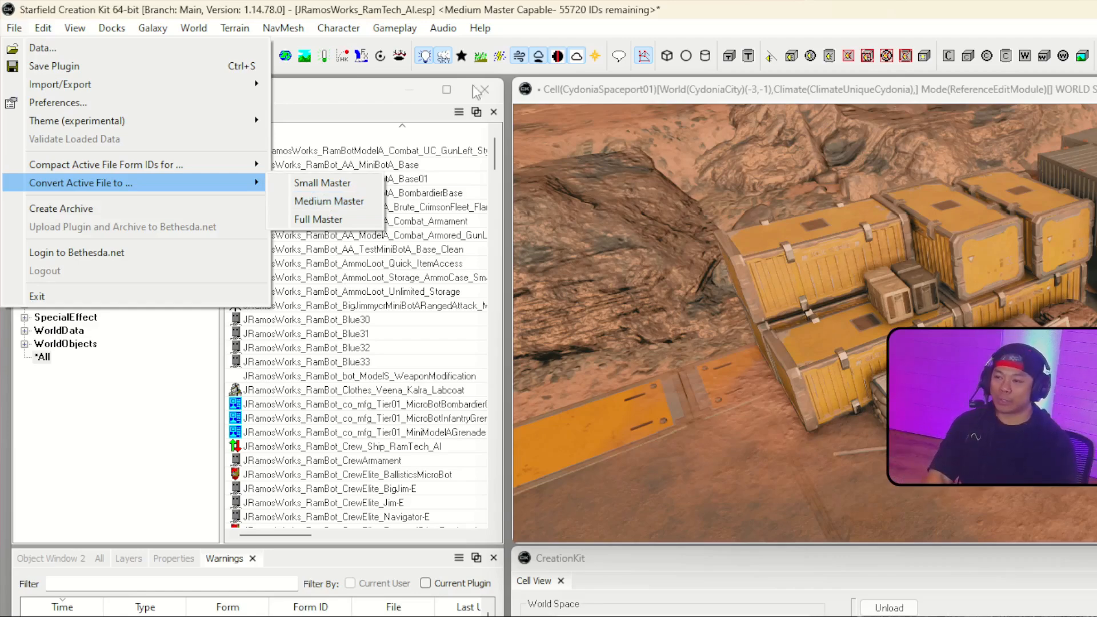
# Switch from the Creation Kit to the Starfield Data folder in File Explorer.
pyautogui.press('alt+tab')
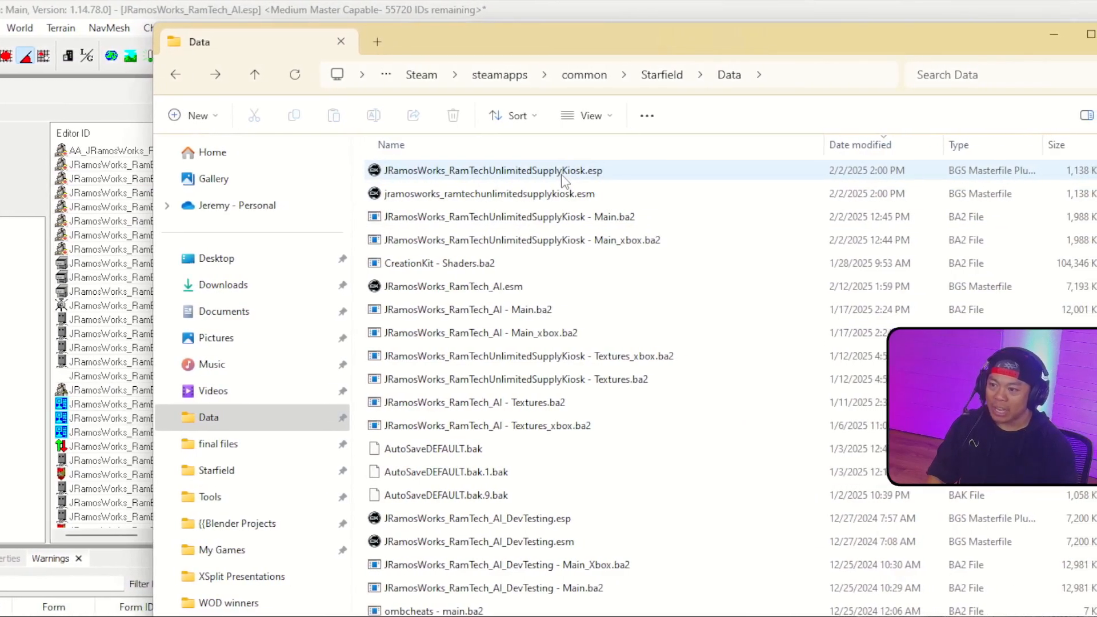
# Refresh the Data folder and pick out the new JRamosWorks_RamTech_AI.esm master file.
pyautogui.click(490, 194)
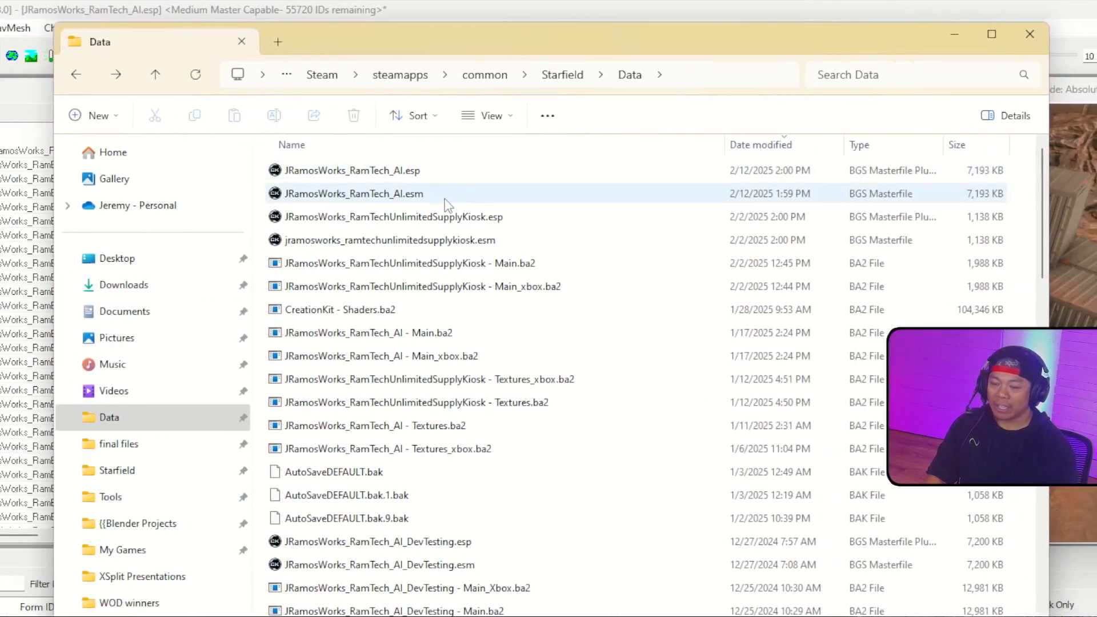
pyautogui.moveTo(431, 193)
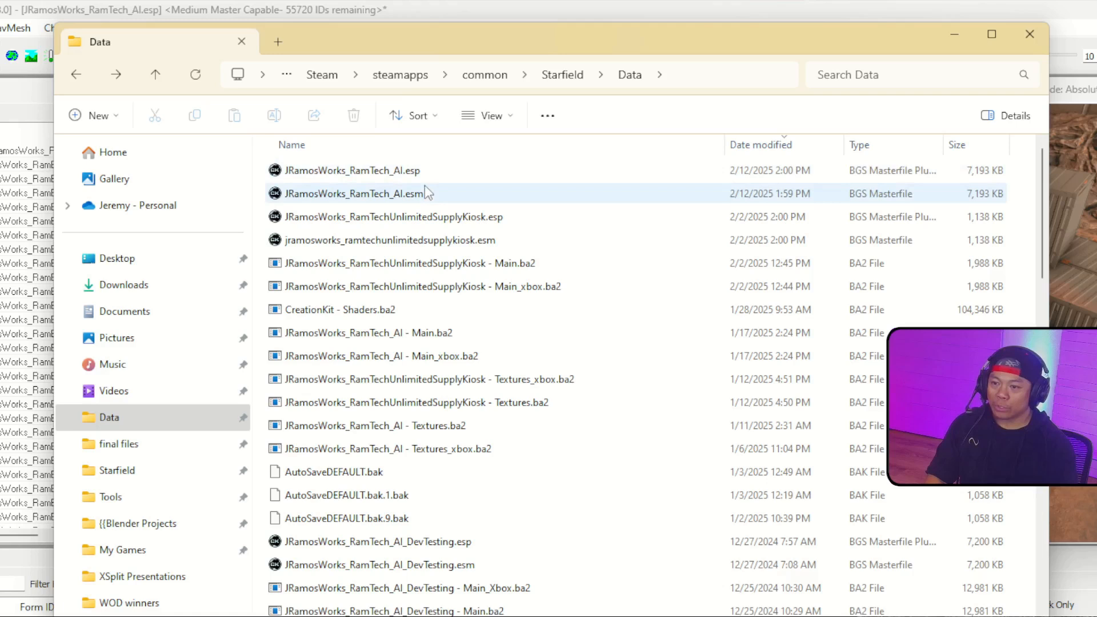
pyautogui.click(352, 171)
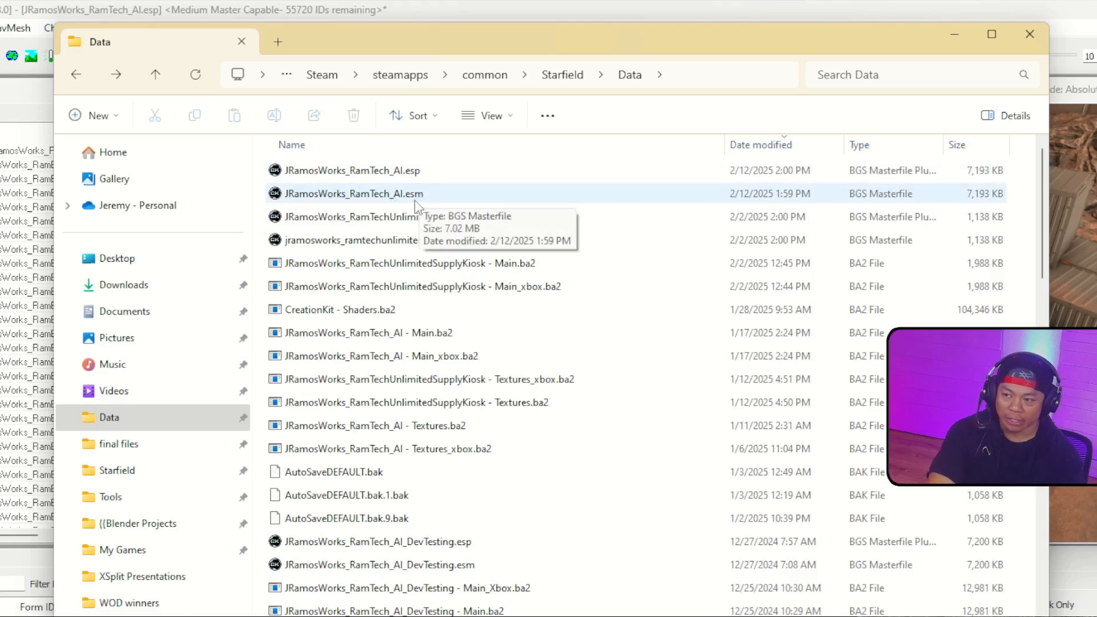
pyautogui.moveTo(417, 171)
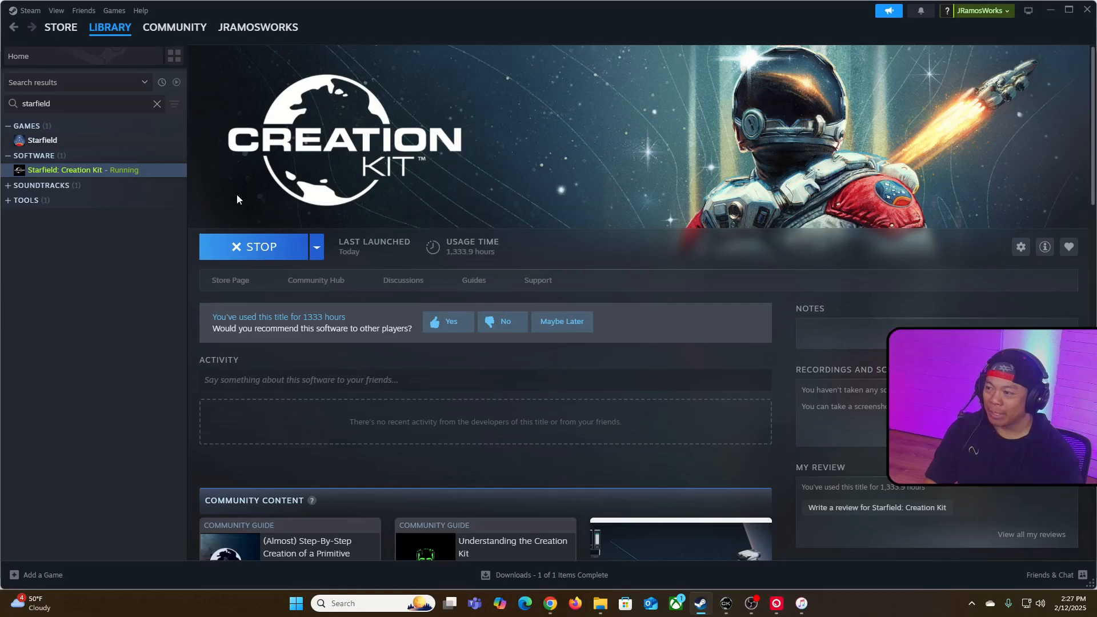
pyautogui.click(41, 140)
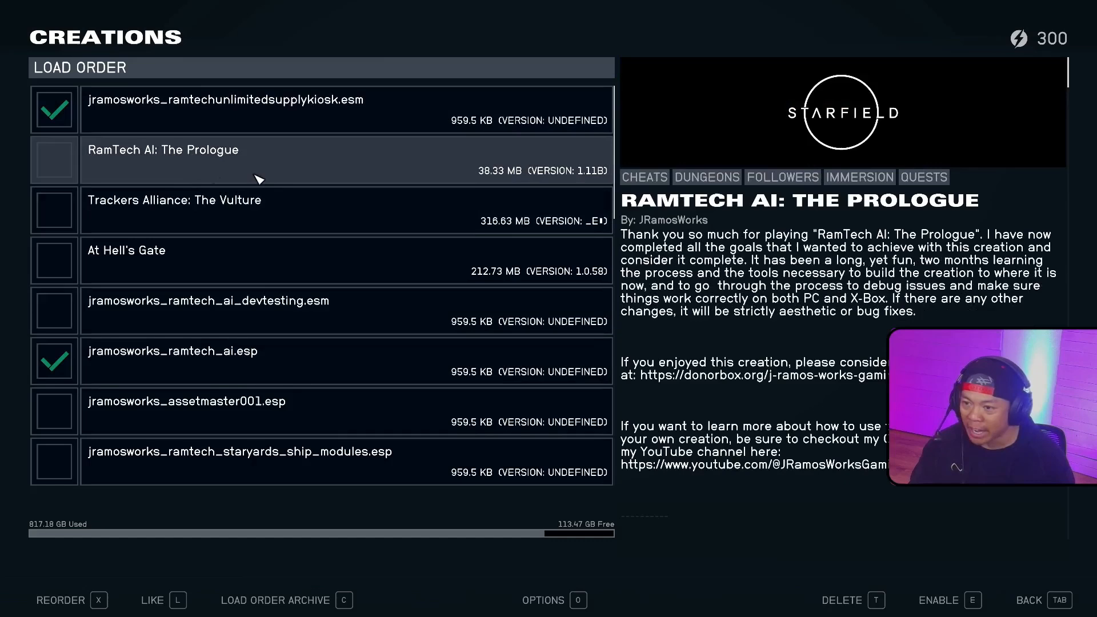
pyautogui.moveTo(308, 159)
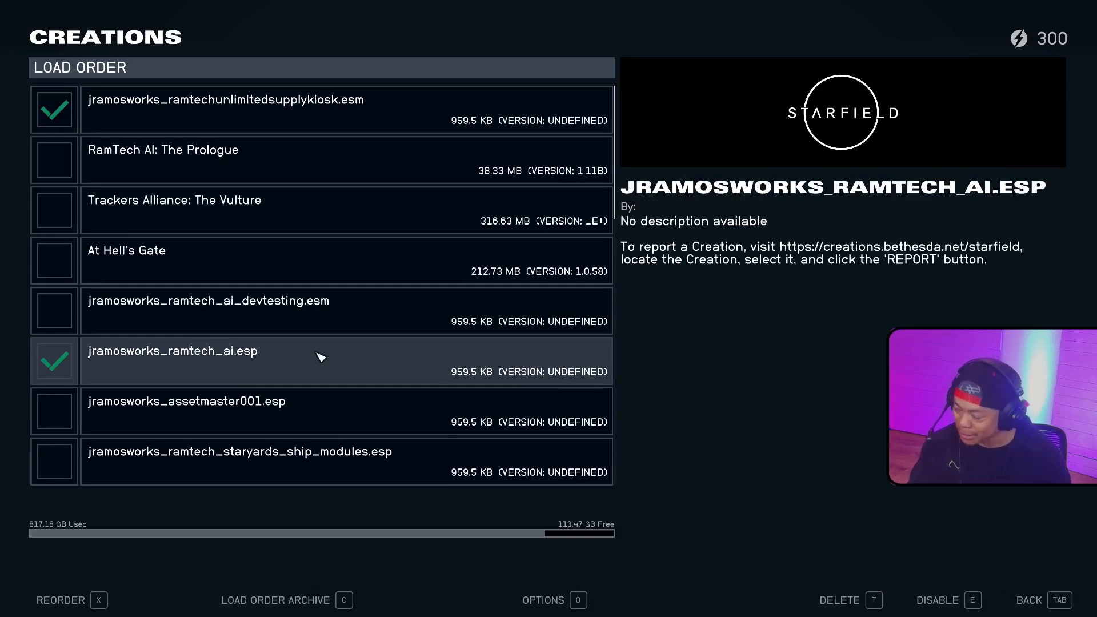
pyautogui.moveTo(353, 371)
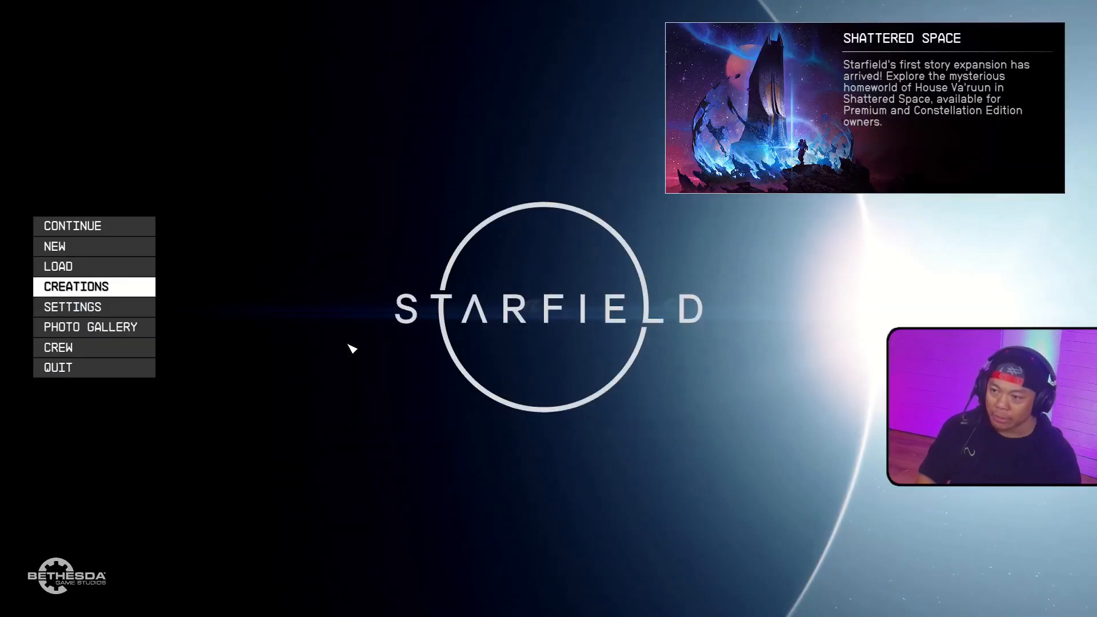
# Resume the save at RamTech Underground: Cydonia and bring up the Mars star map.
pyautogui.click(58, 266)
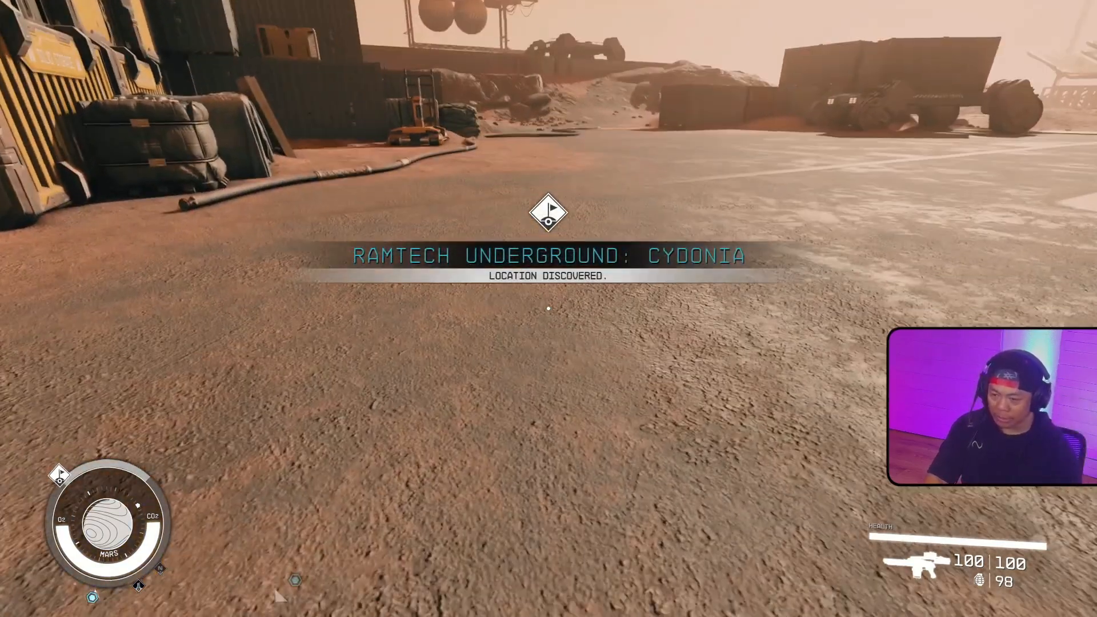
pyautogui.press('Escape')
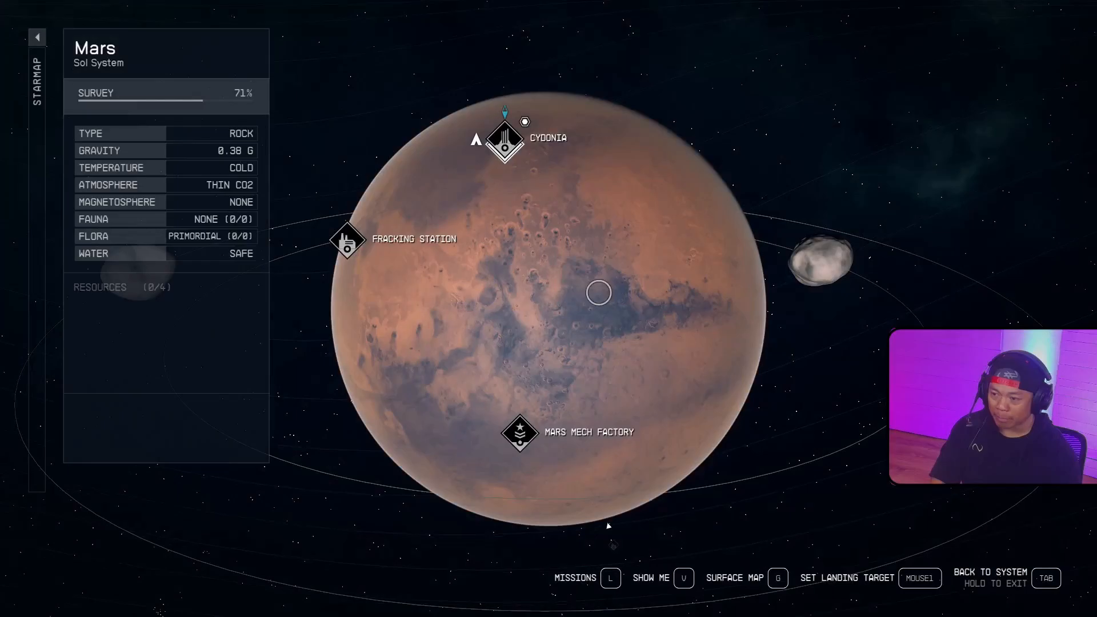
pyautogui.press('tab')
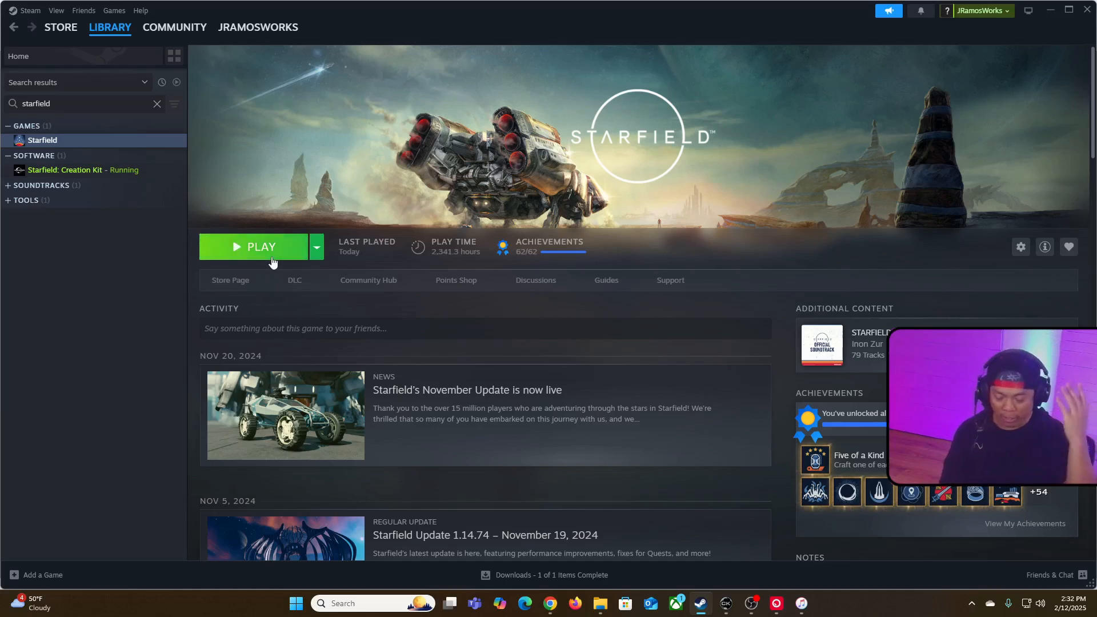
# Relaunch Starfield from its Steam library page.
pyautogui.click(261, 247)
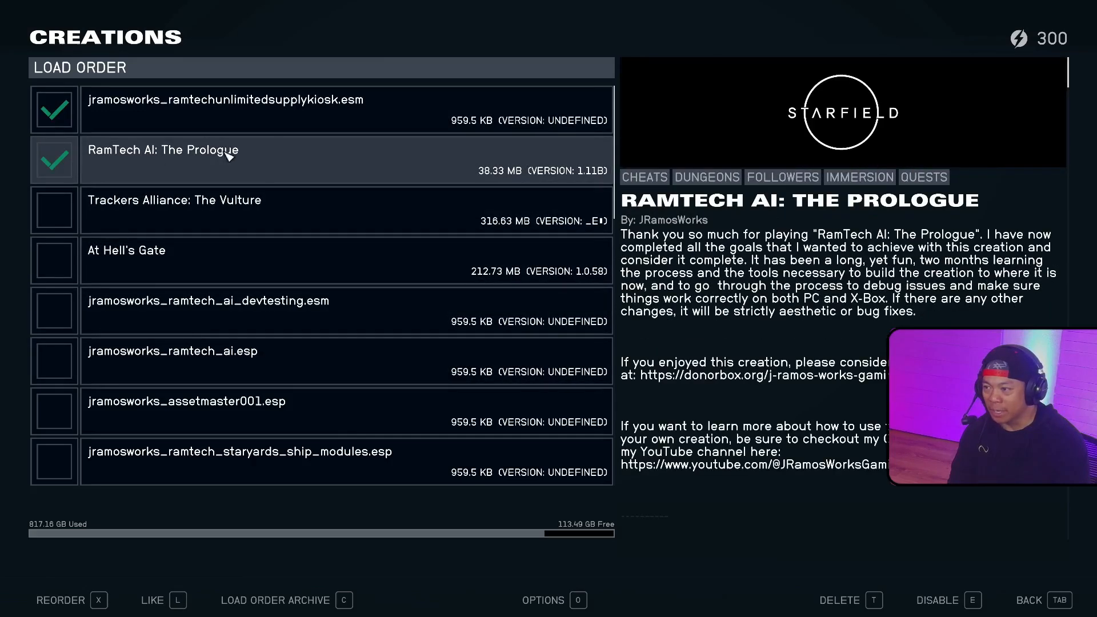
pyautogui.moveTo(293, 175)
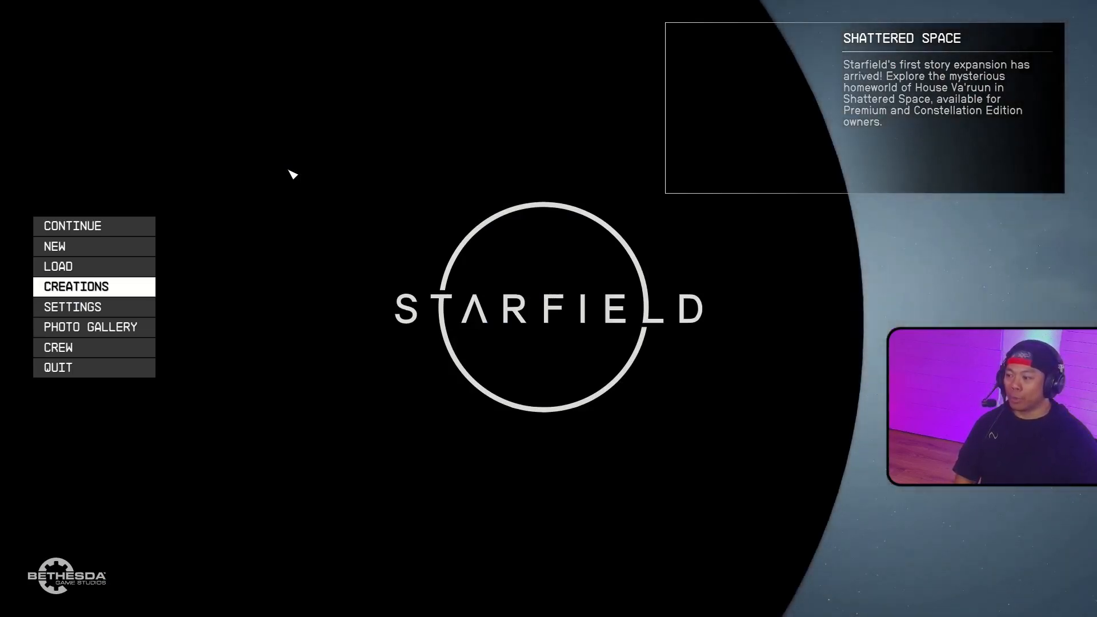
# Resume the save, land on Mars, and step out of the ship.
pyautogui.click(59, 266)
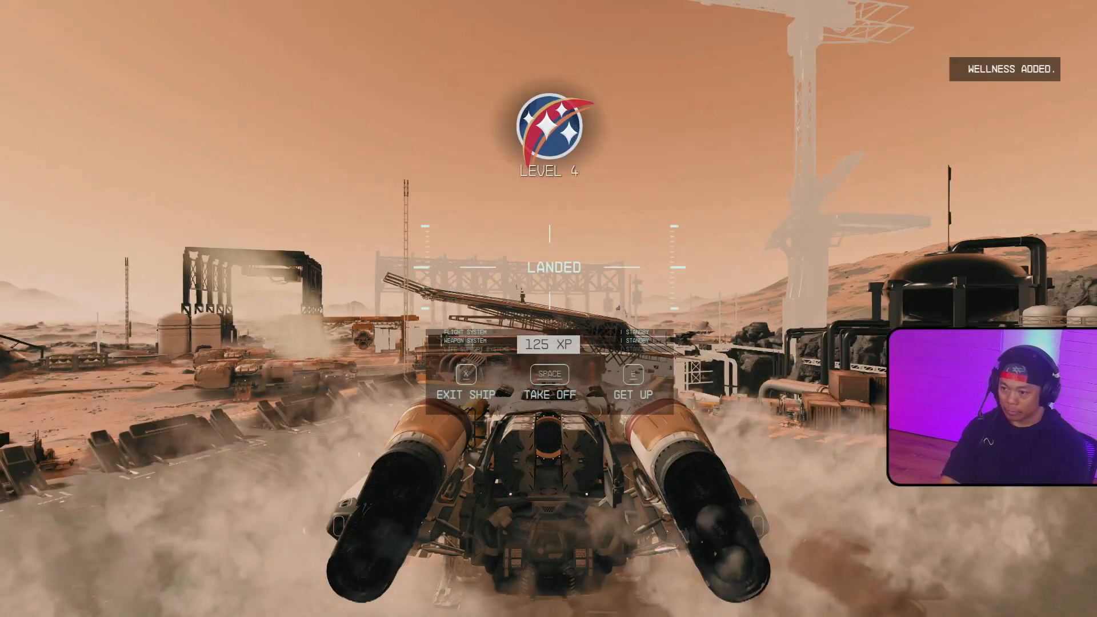
pyautogui.press('x')
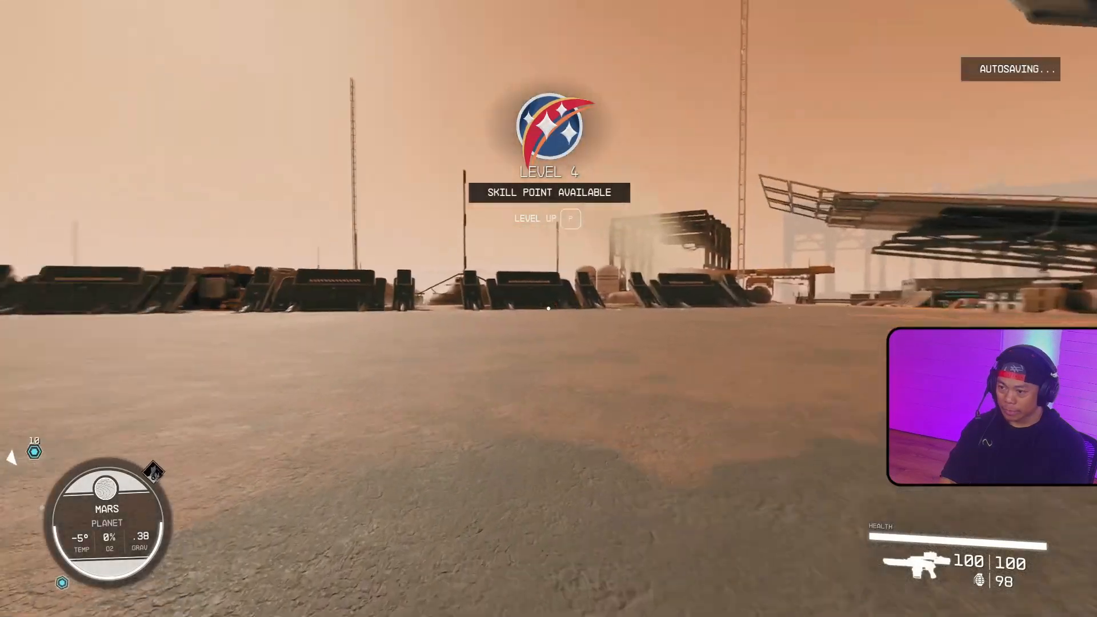